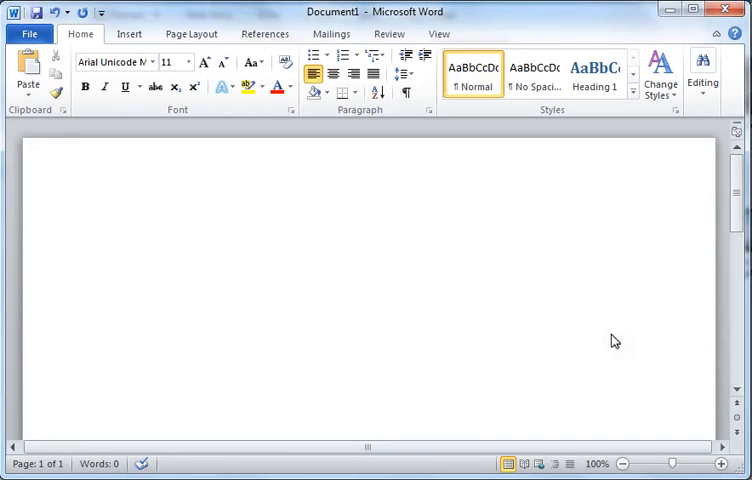
Place the cursor in the document and enter the FDFA code for the Arabic blessing ligature.
left_click(104, 232)
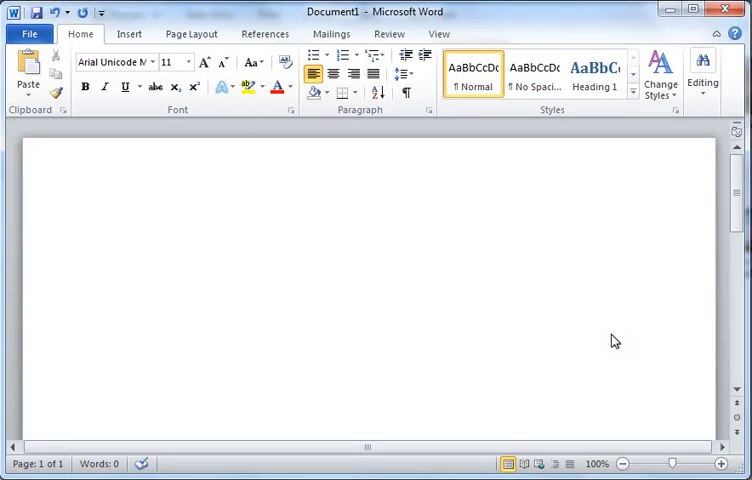
left_click(104, 232)
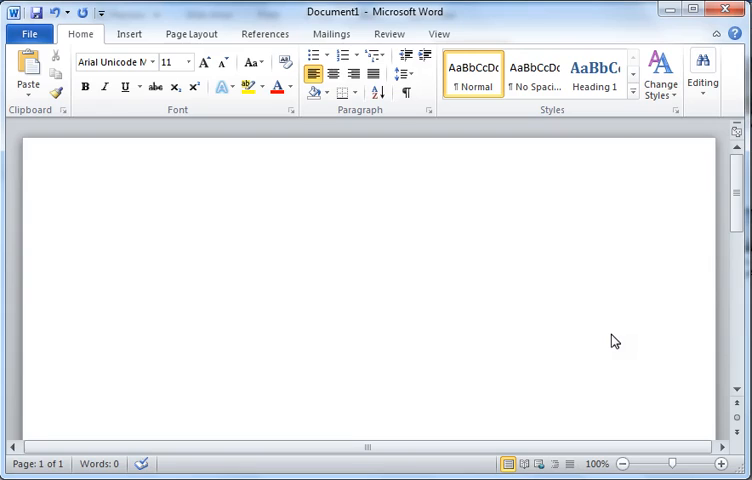
left_click(104, 232)
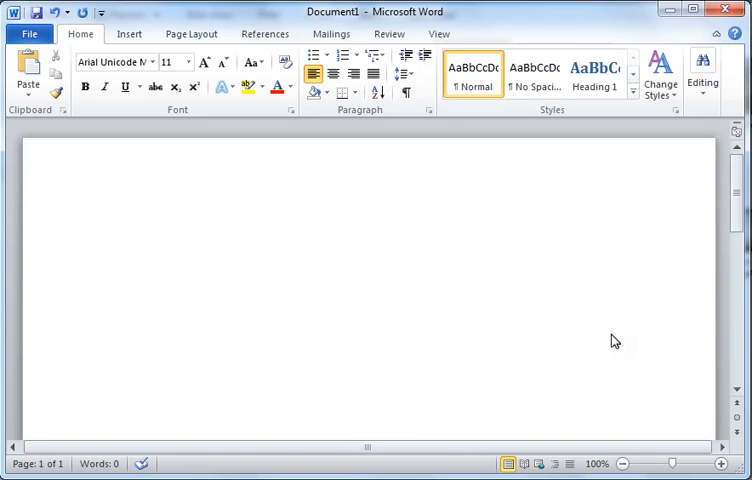
left_click(104, 232)
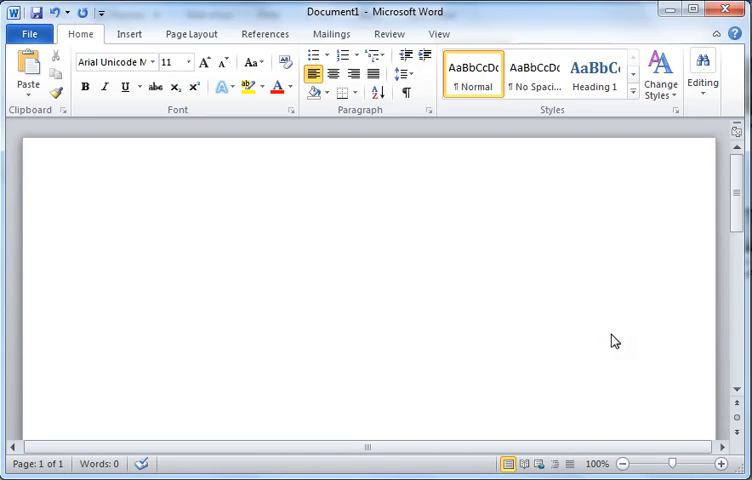
type("f")
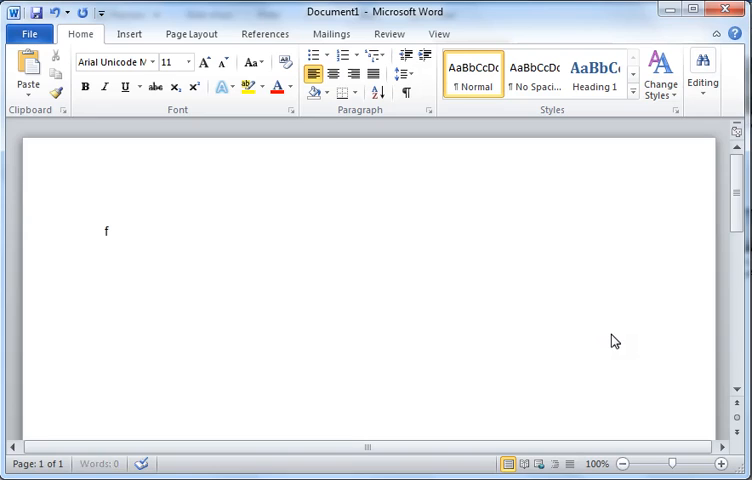
type("dfa")
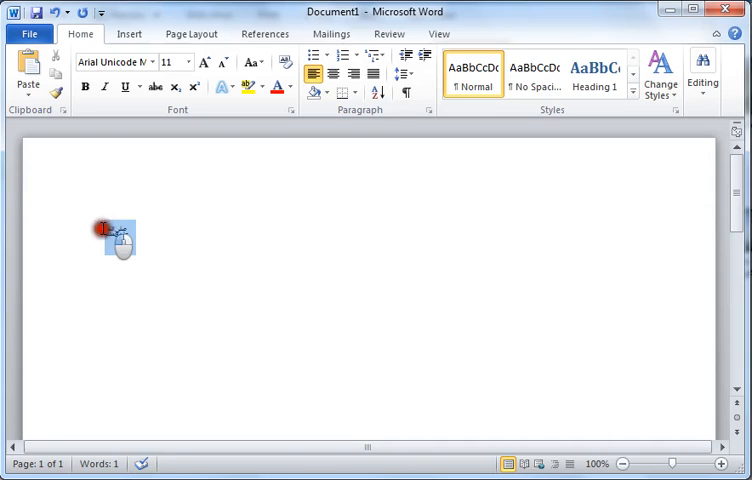
Enlarge the converted Arabic blessing glyph to font size 24.
left_click(188, 62)
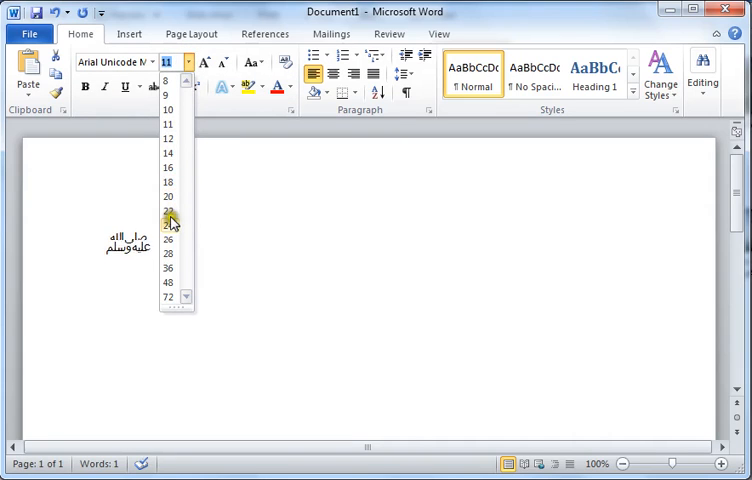
left_click(168, 224)
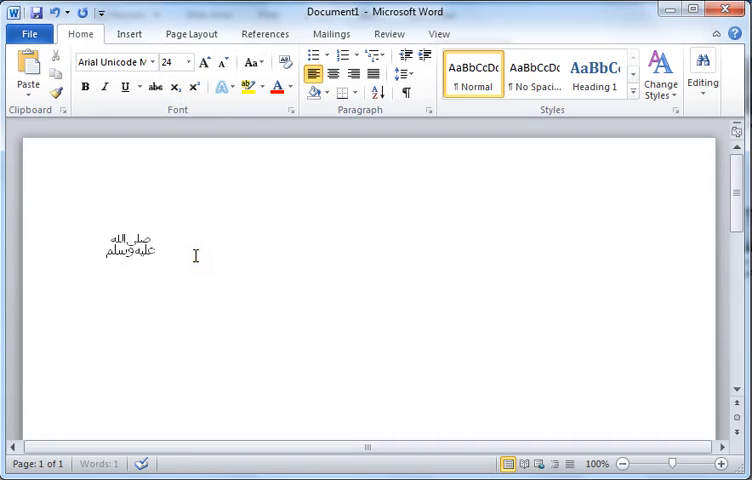
Insert the Allahu Akbar ligatures via codes FDF2 and FDF3 converted with Alt+X.
type("fdf")
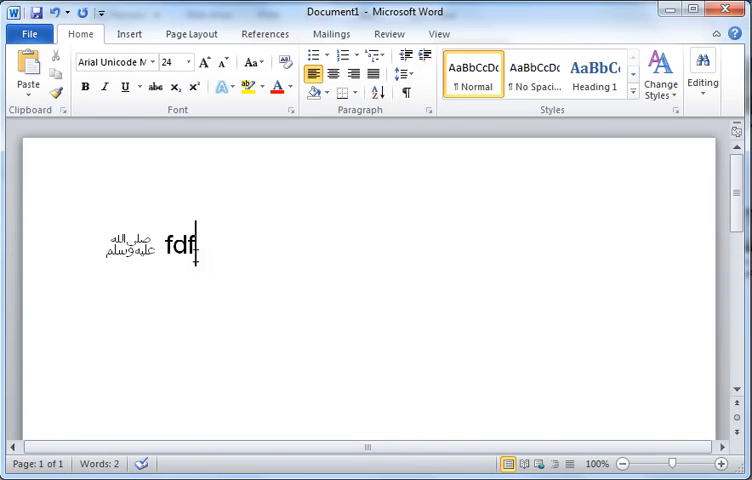
type("2")
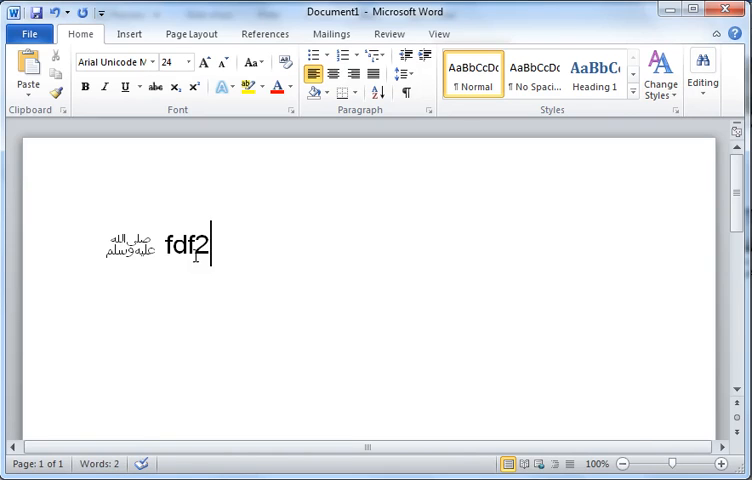
key("alt")
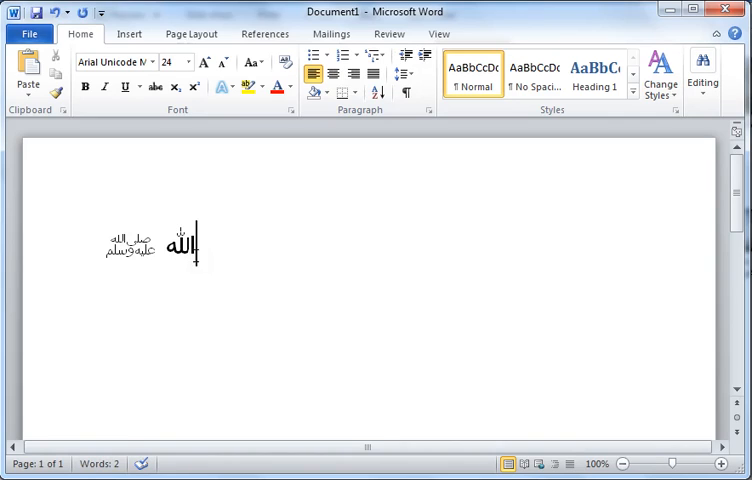
type("f")
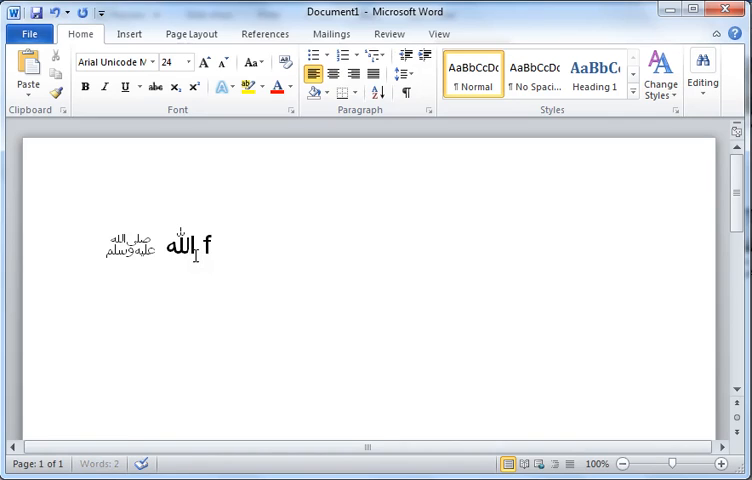
type("df")
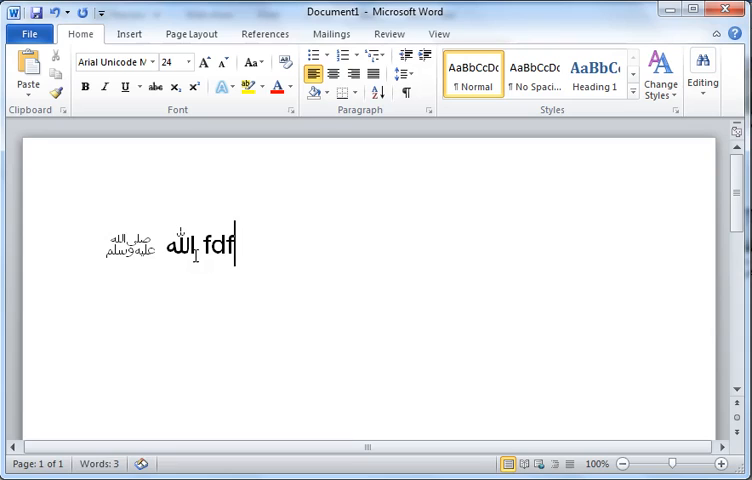
type("3")
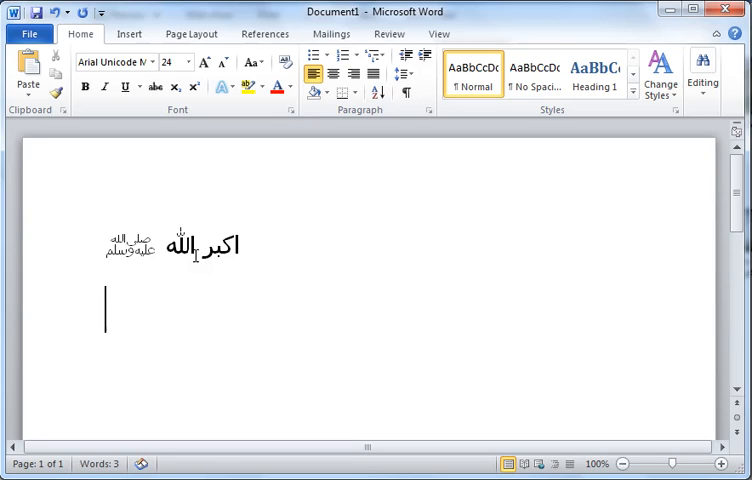
Write the note 'Alt+x=shortcut' on the new line, then begin an 'fdf' code after the Arabic phrase.
type("Al")
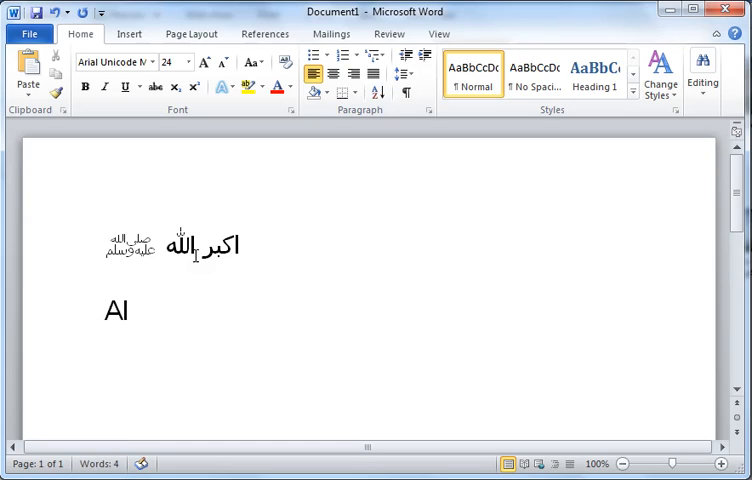
type("t")
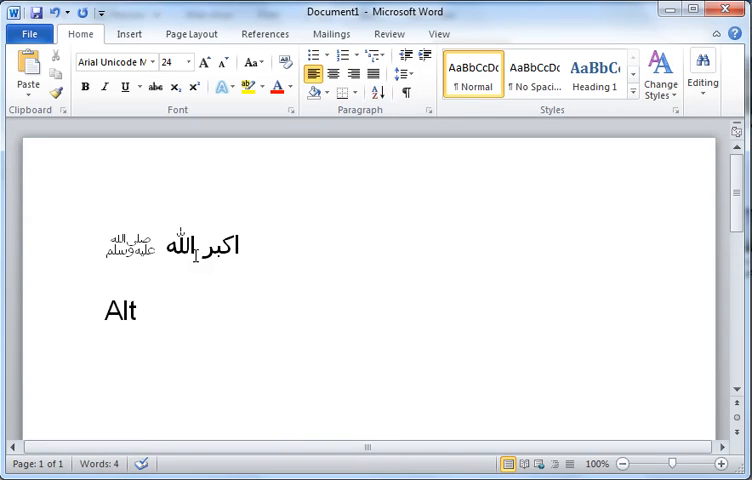
type("+x")
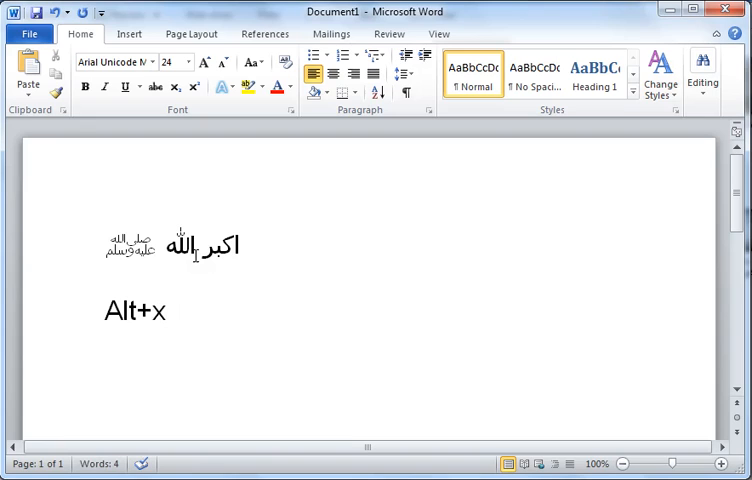
type("=sho")
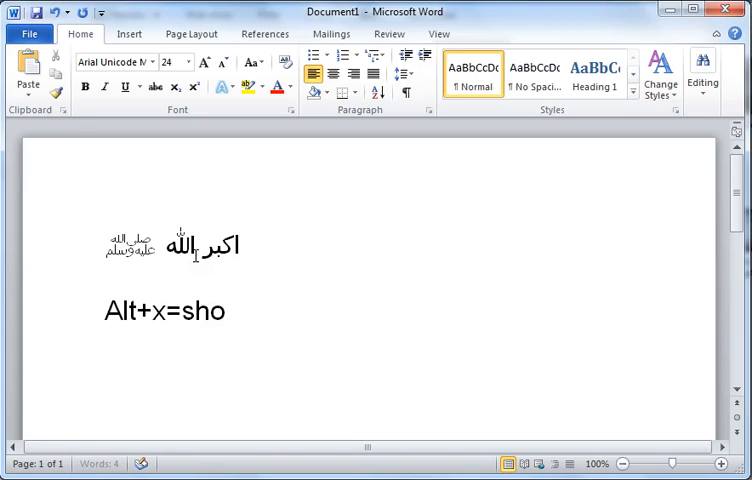
type("r")
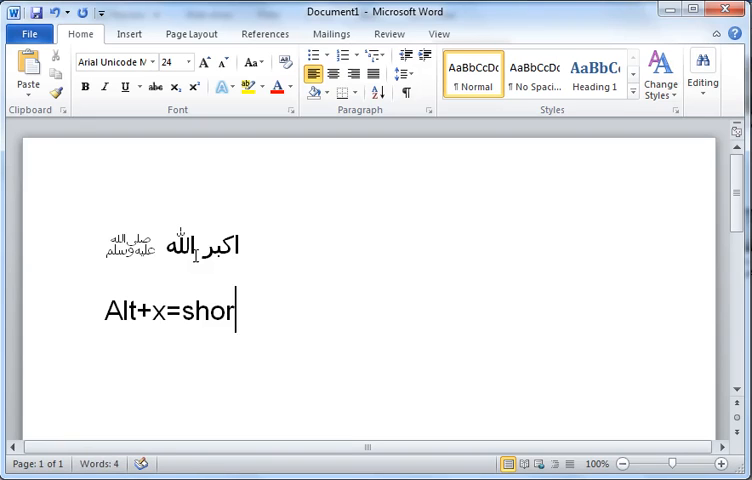
type("tcut")
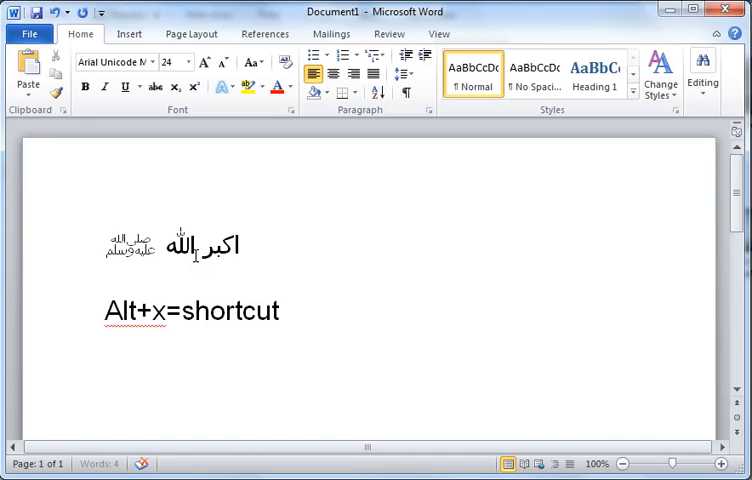
type("fdf")
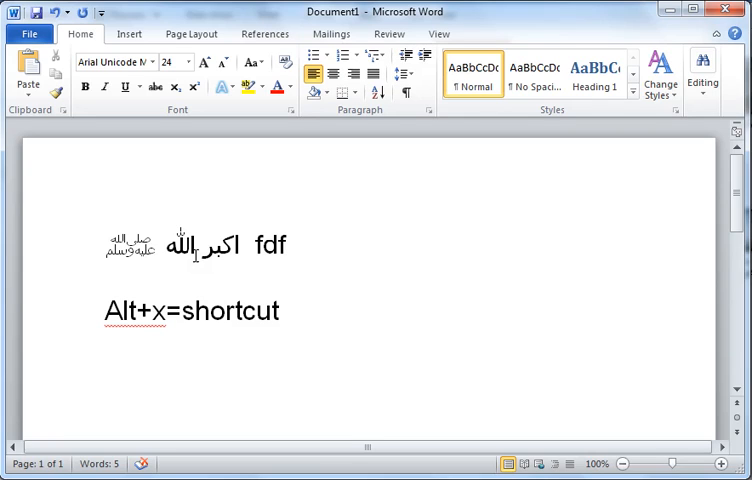
Add the Arabic words محمد, صلعم and رسول using codes FDF4, FDF5 and FDF6.
type("4")
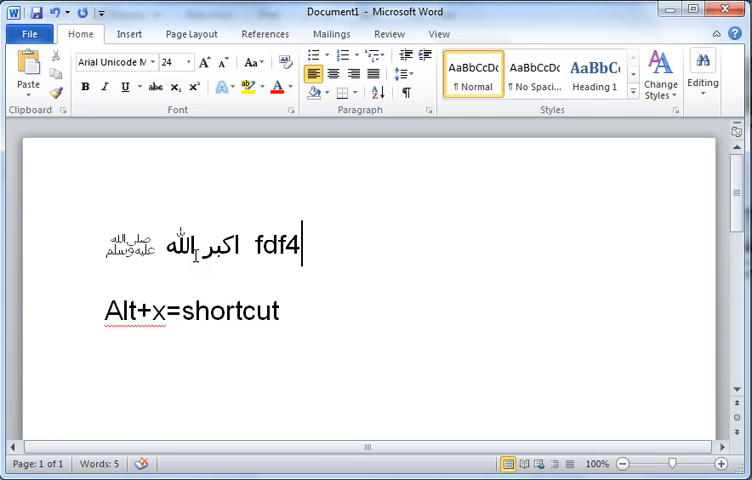
key("alt+x")
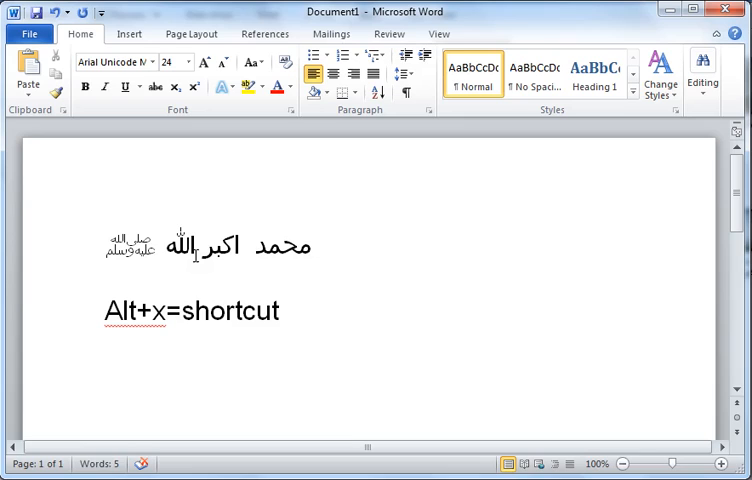
type("fdf")
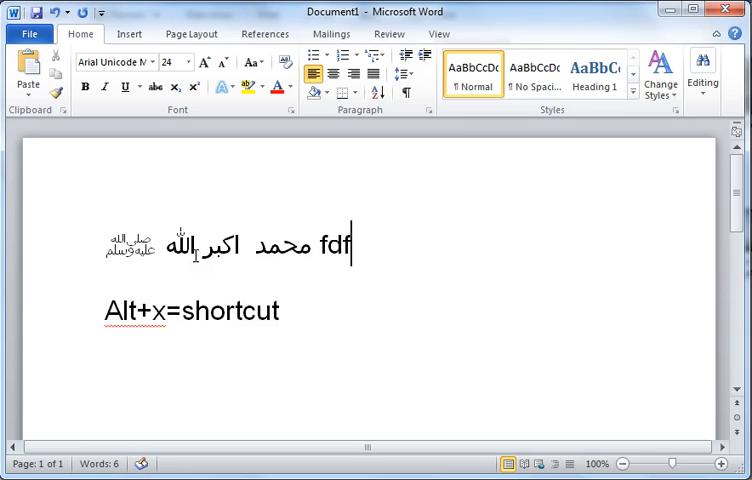
type("5")
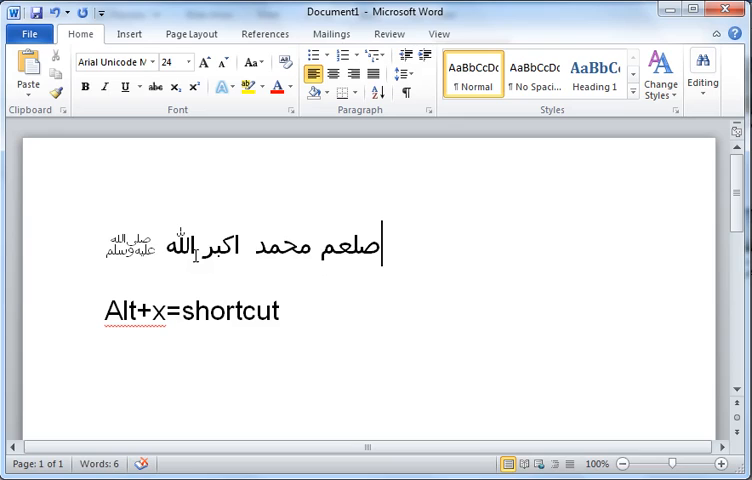
type("fd")
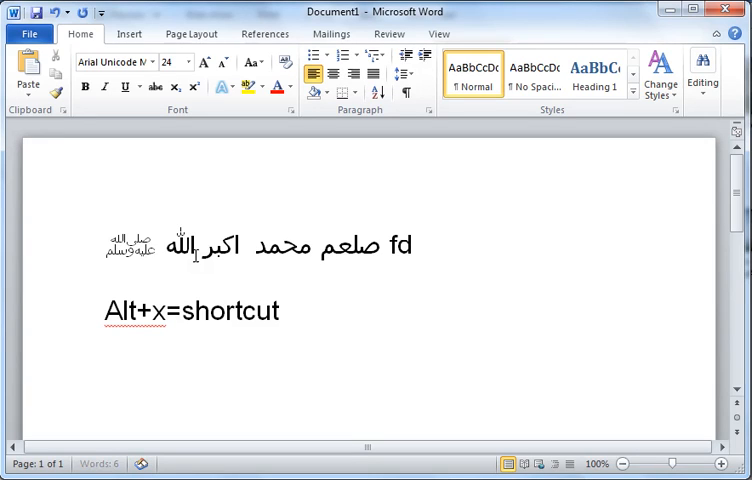
type("f")
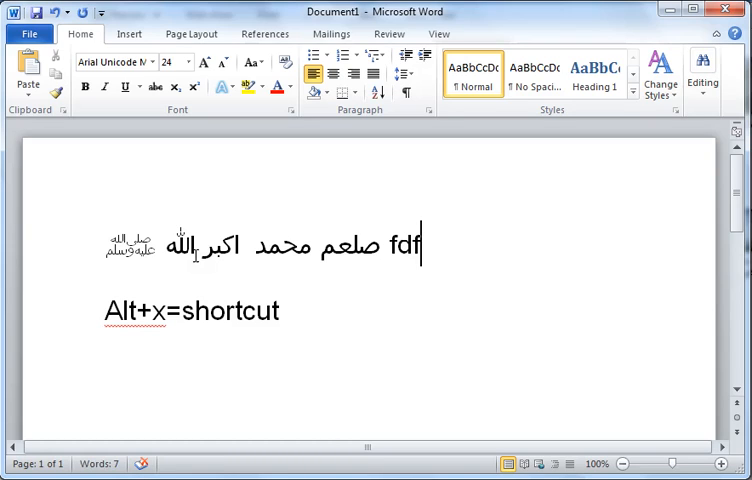
type("6")
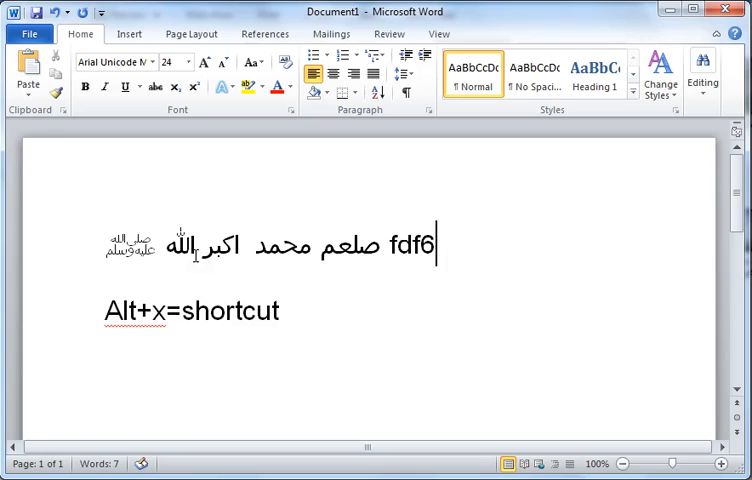
key("alt+x")
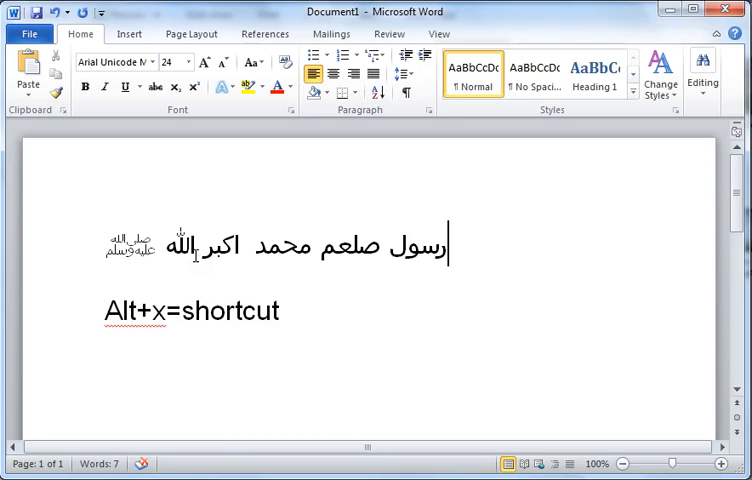
Add the Arabic words عليه, وسلم and صلى using codes FDF7, FDF8 and FDF9.
type("fdf")
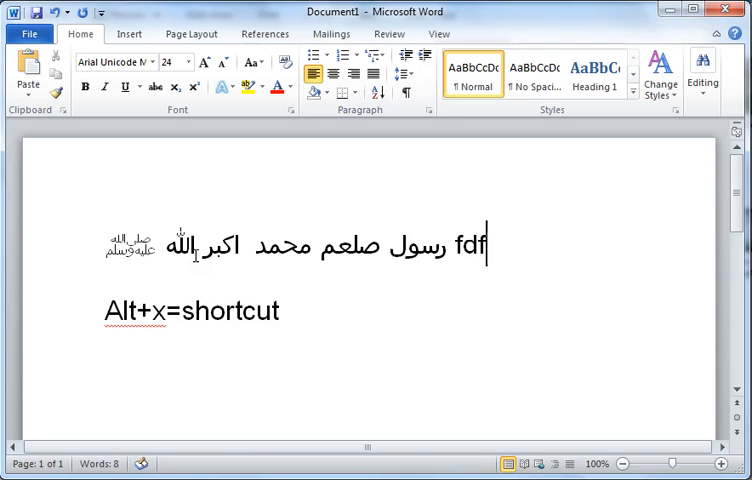
type("7")
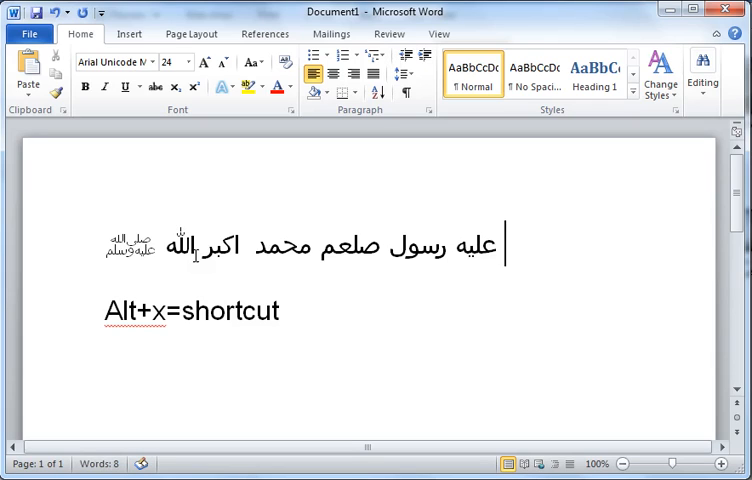
type("fdf")
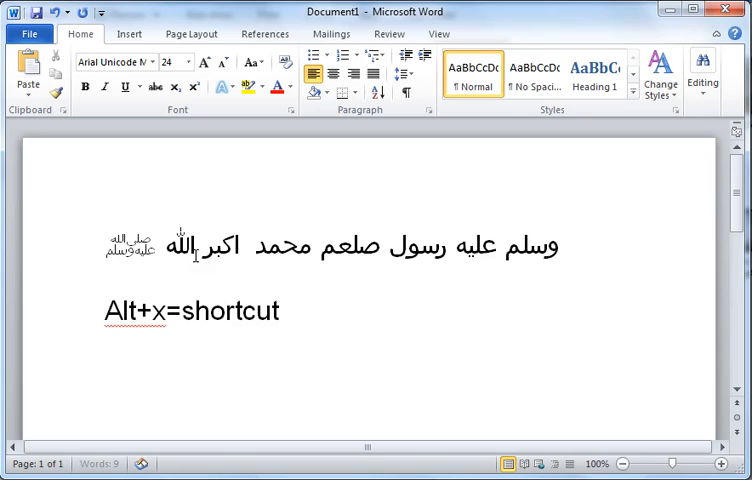
type("fd")
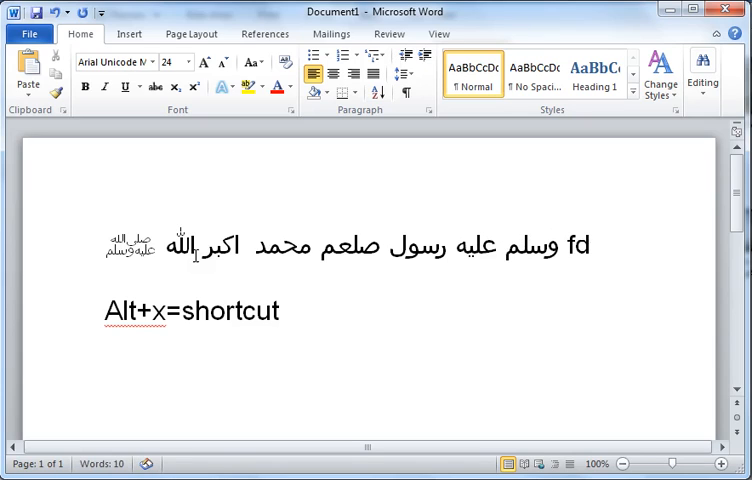
type("f9")
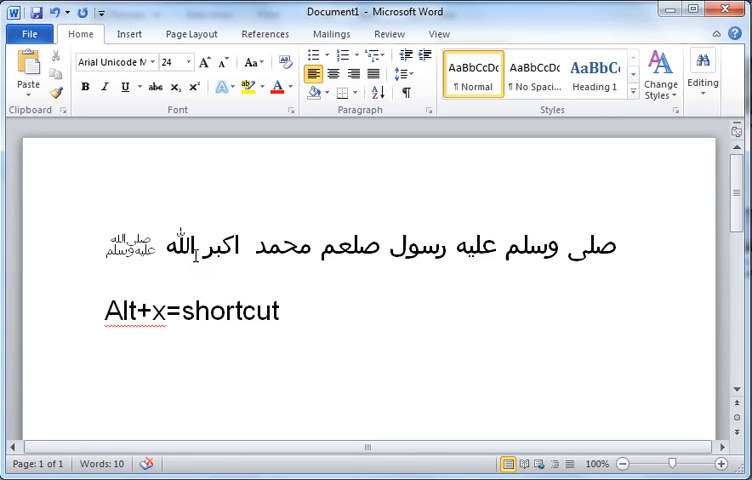
left_click(620, 244)
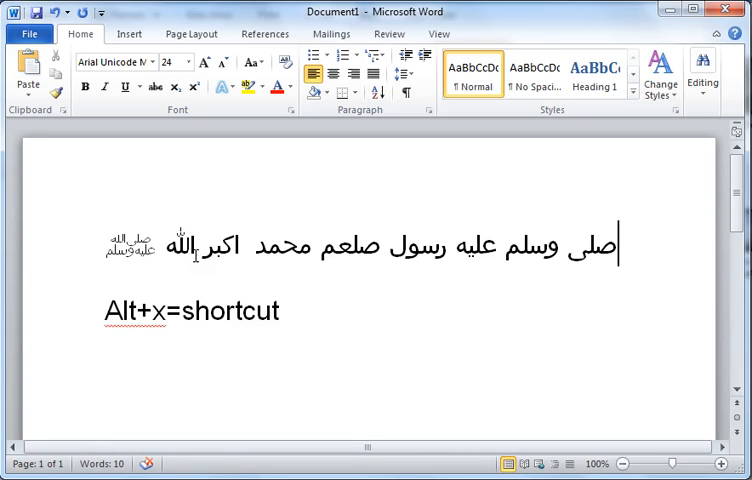